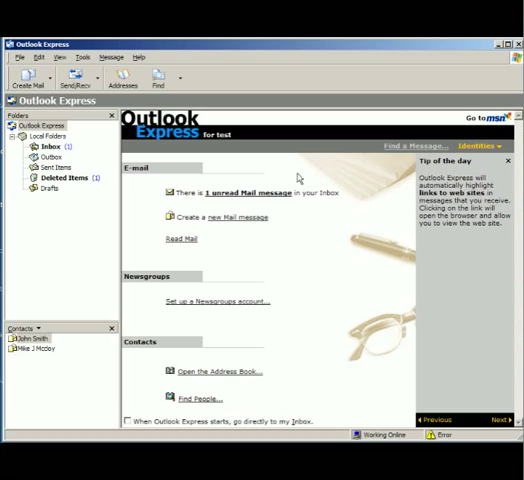
mouse_move(124, 128)
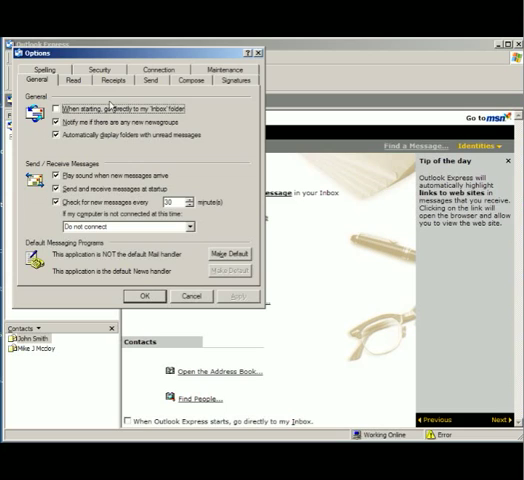
Step: Set the Mail Sending Format to HTML in the Send settings and apply it
click(156, 80)
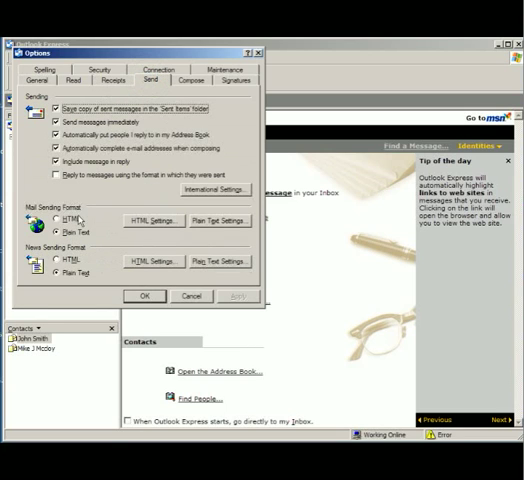
click(58, 218)
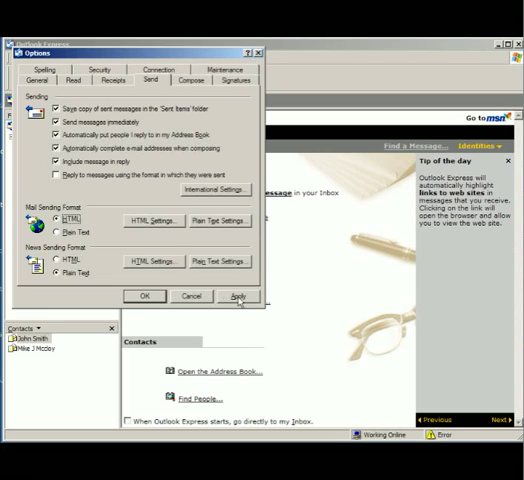
click(240, 296)
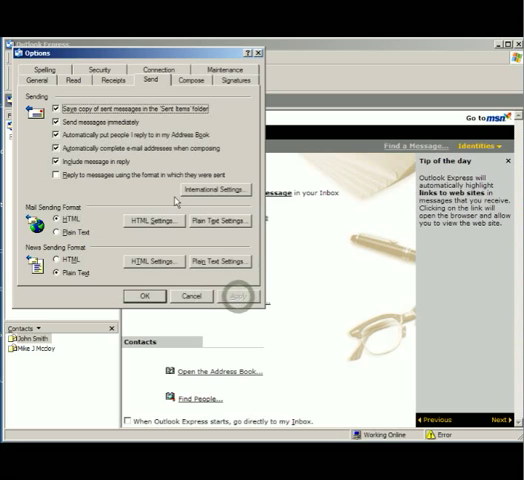
Step: Create a new default signature, 'Signature #1', in the Signatures settings
click(232, 80)
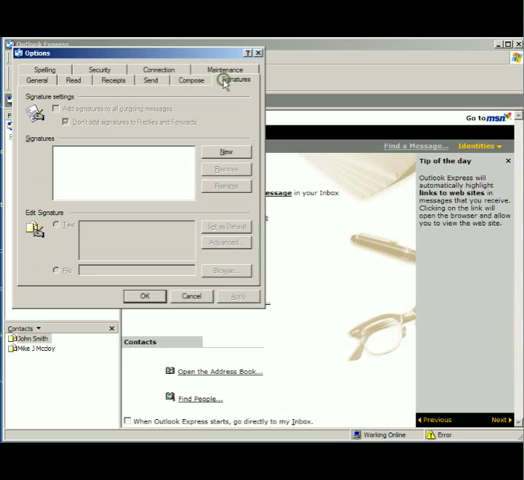
mouse_move(100, 178)
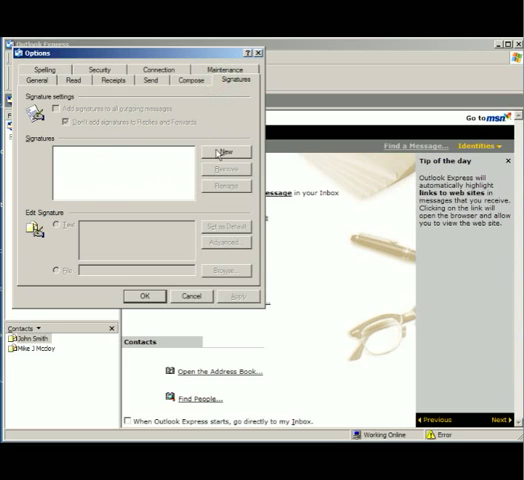
click(228, 152)
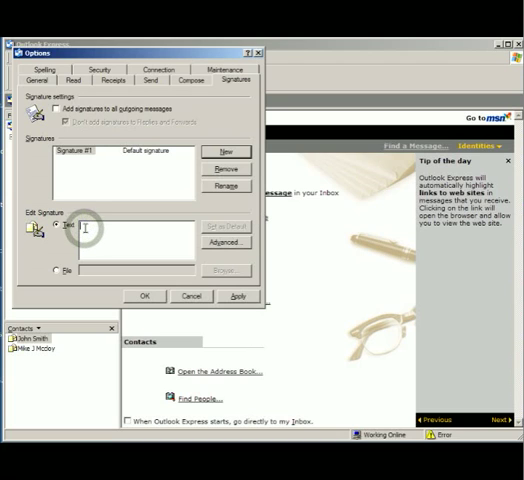
mouse_move(56, 272)
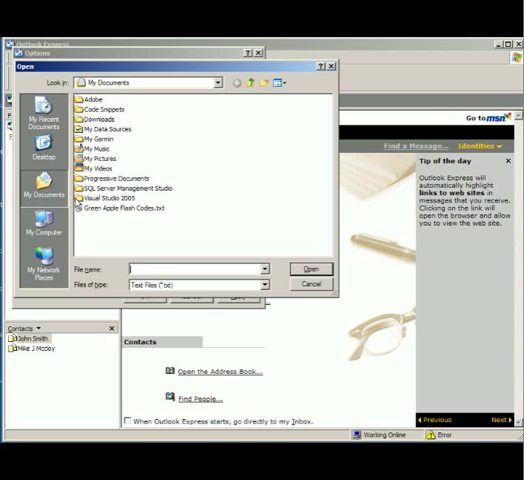
Step: Use imaginationsignature.htm from the Desktop as the signature's content file
click(36, 148)
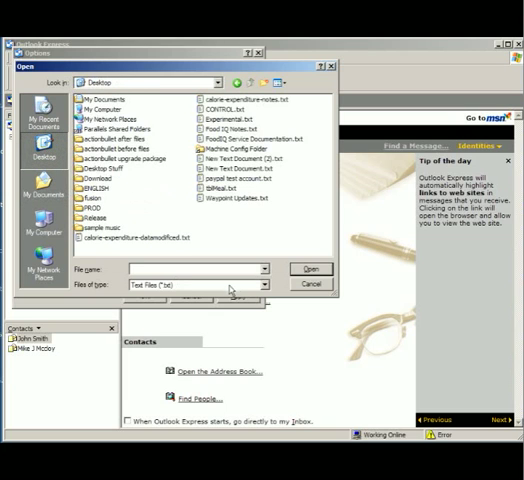
click(260, 284)
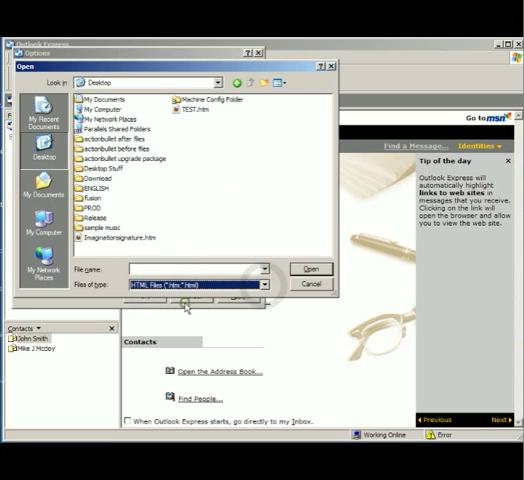
click(130, 238)
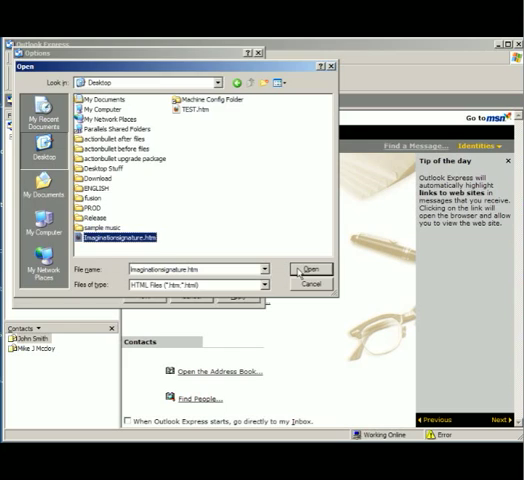
click(312, 268)
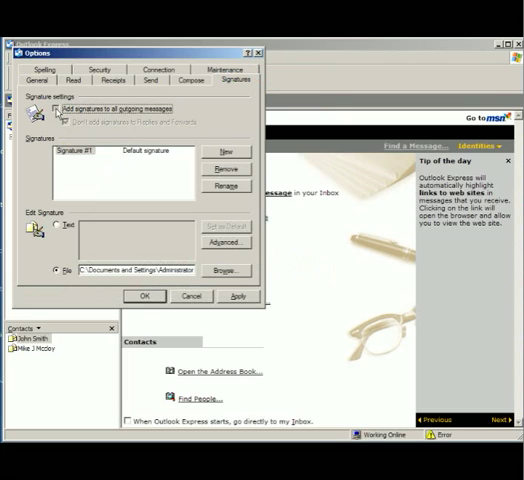
Step: Add the signature to all outgoing messages including replies, apply, and view it in a new message
click(58, 108)
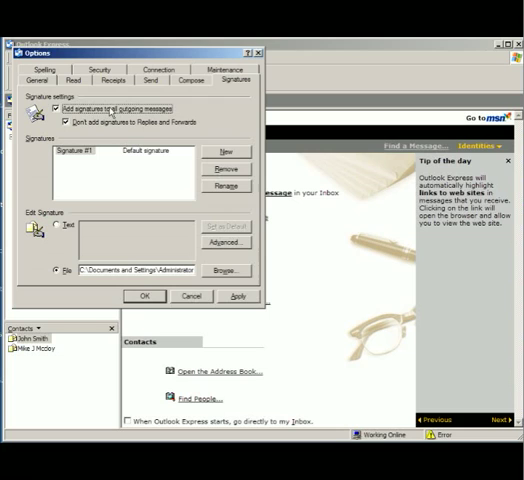
click(60, 122)
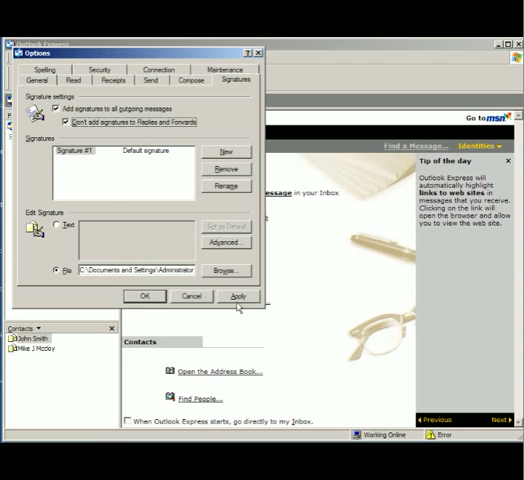
click(144, 296)
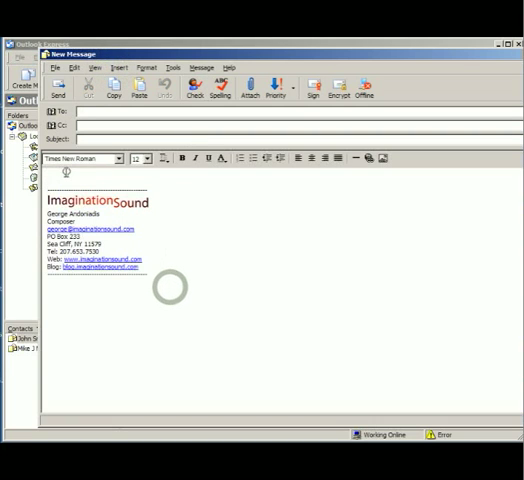
click(84, 158)
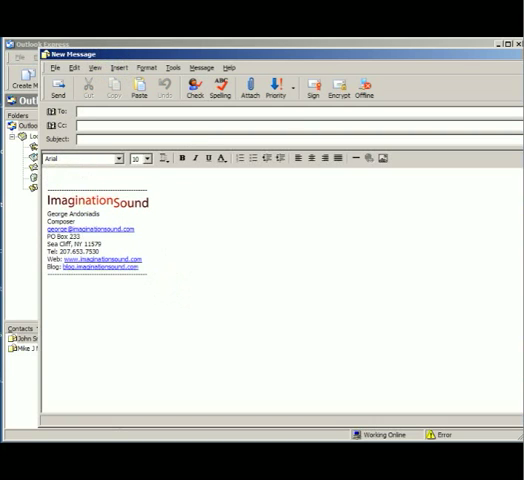